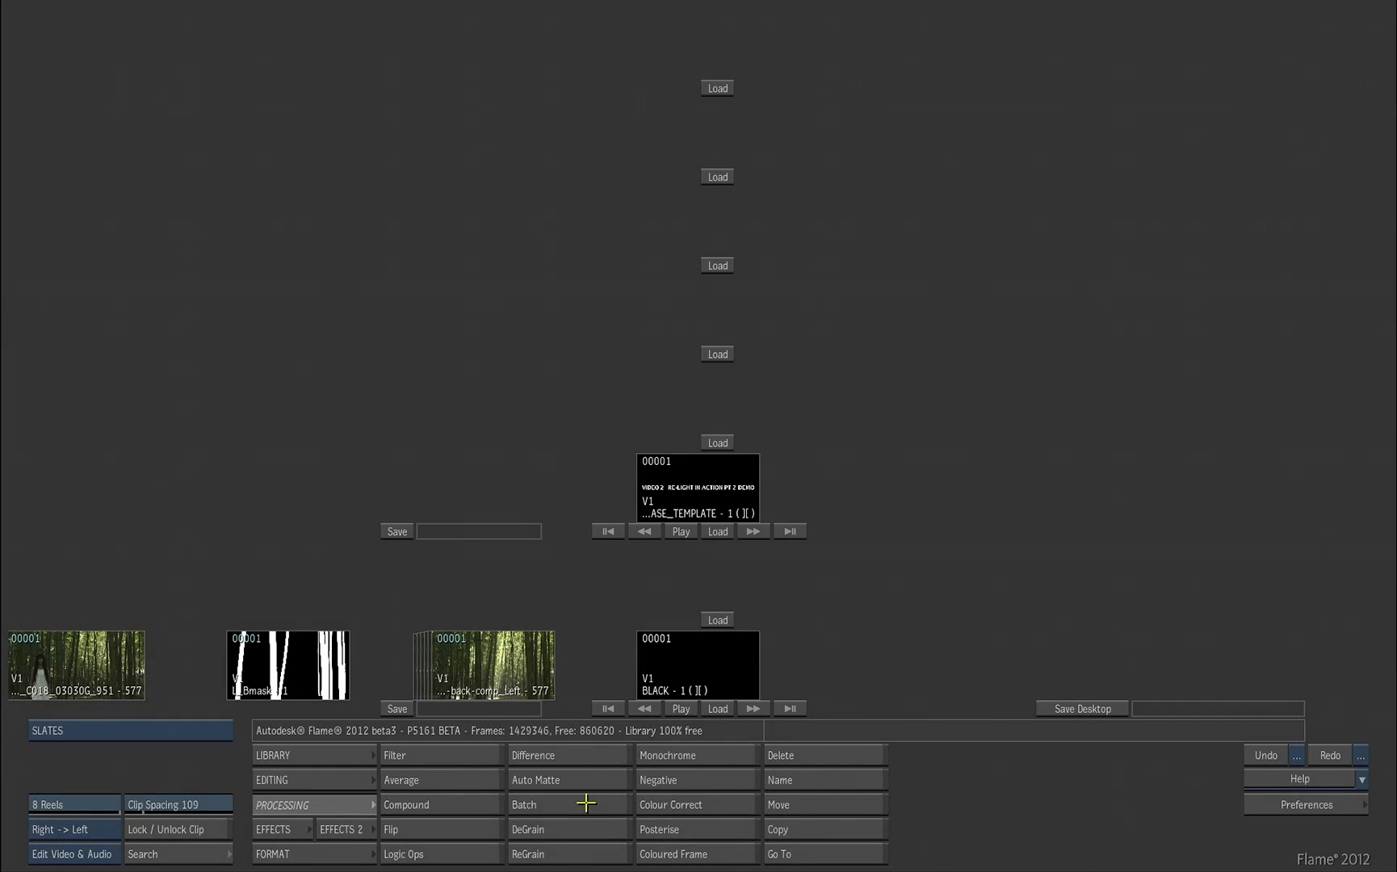
Enter Batch and its Action module from the Flame desktop's Processing menu.
left_click(524, 804)
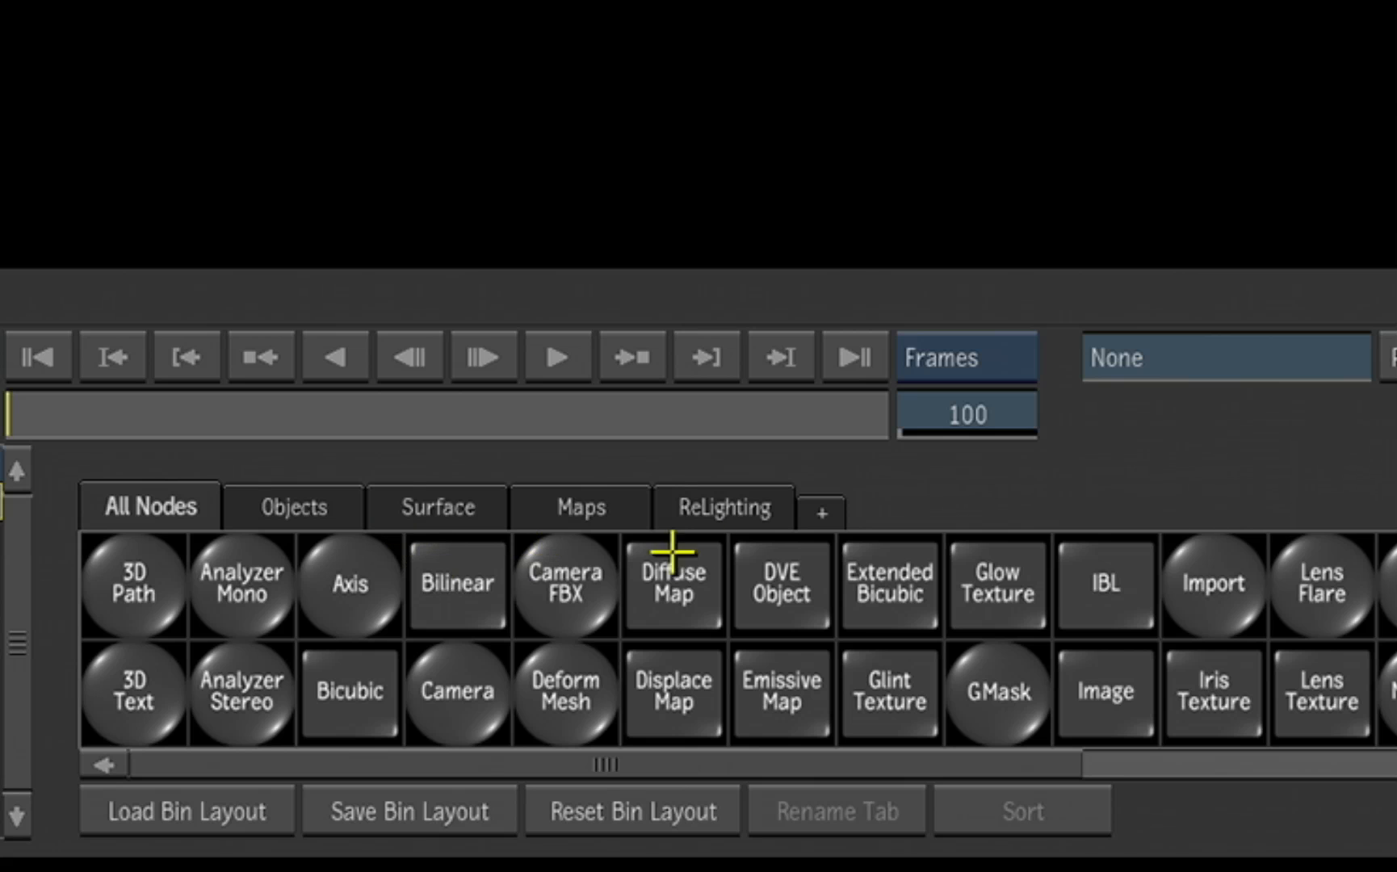
Show the ReLighting nodes and add a Lens Flare whose iris4 uses 33 polygons.
left_click(724, 508)
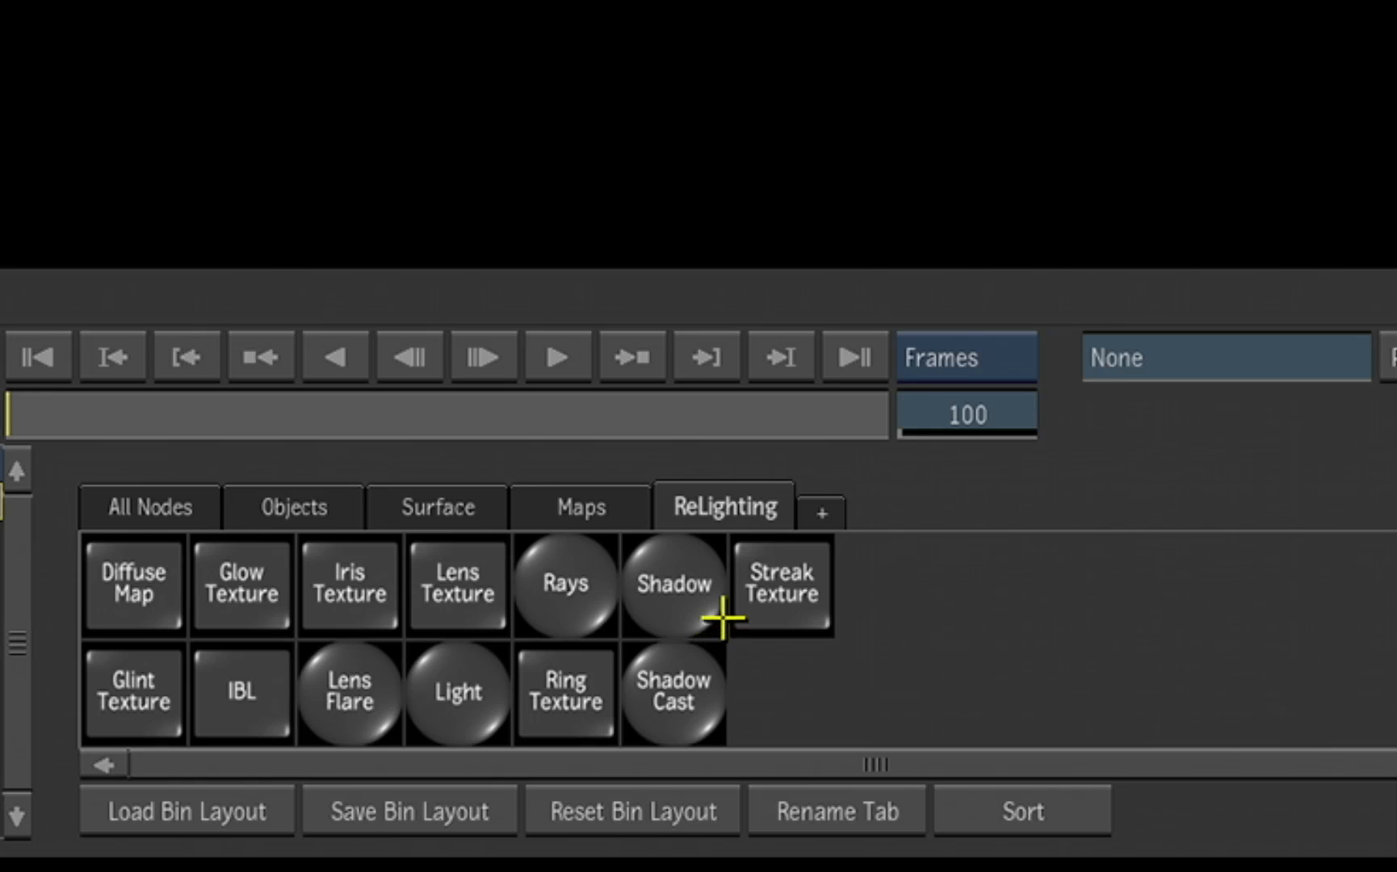
left_click(457, 693)
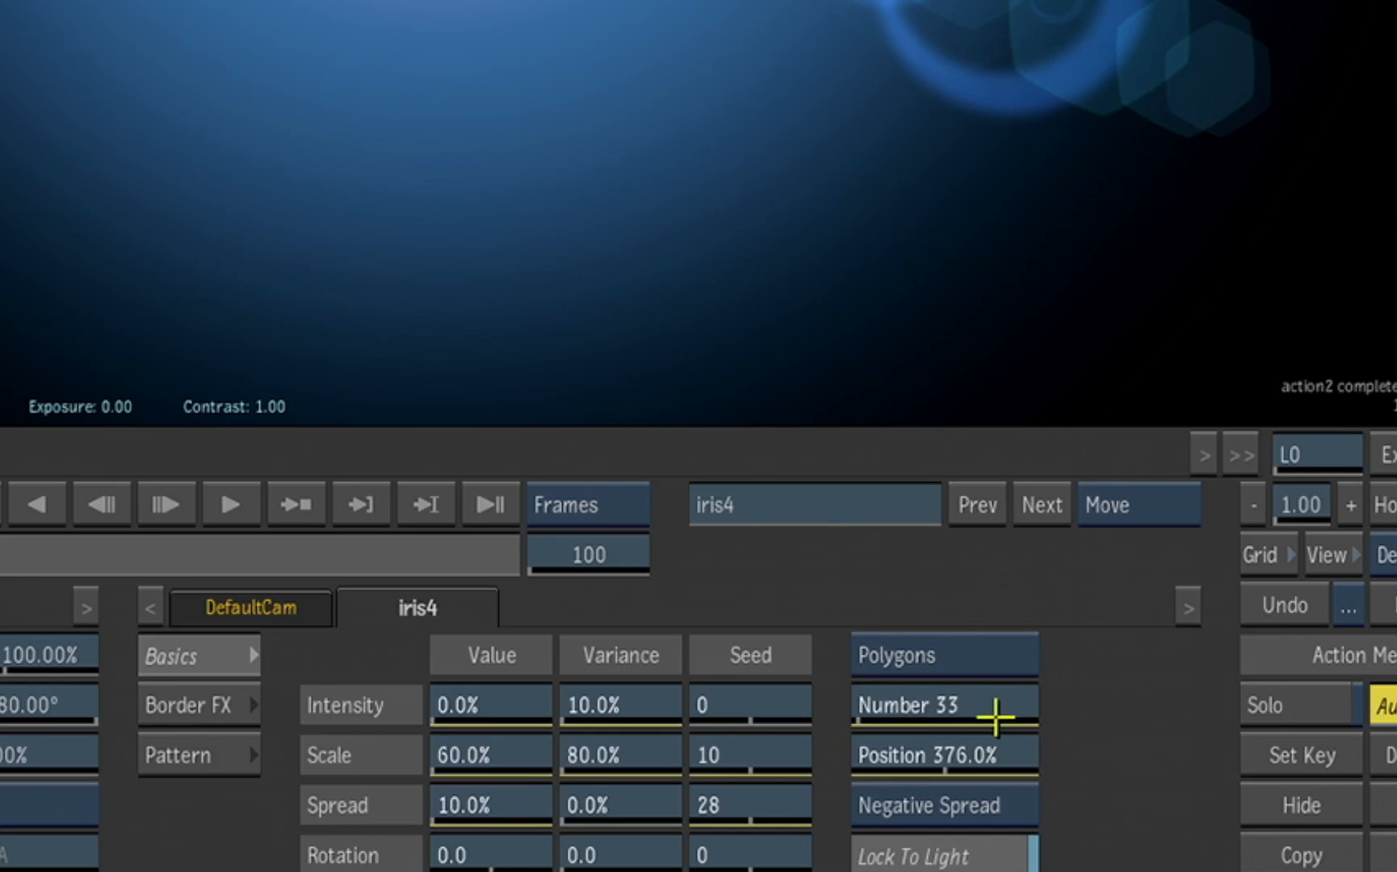
Choose a different iris pattern and drag the flare light so it streaks diagonally.
left_click(940, 655)
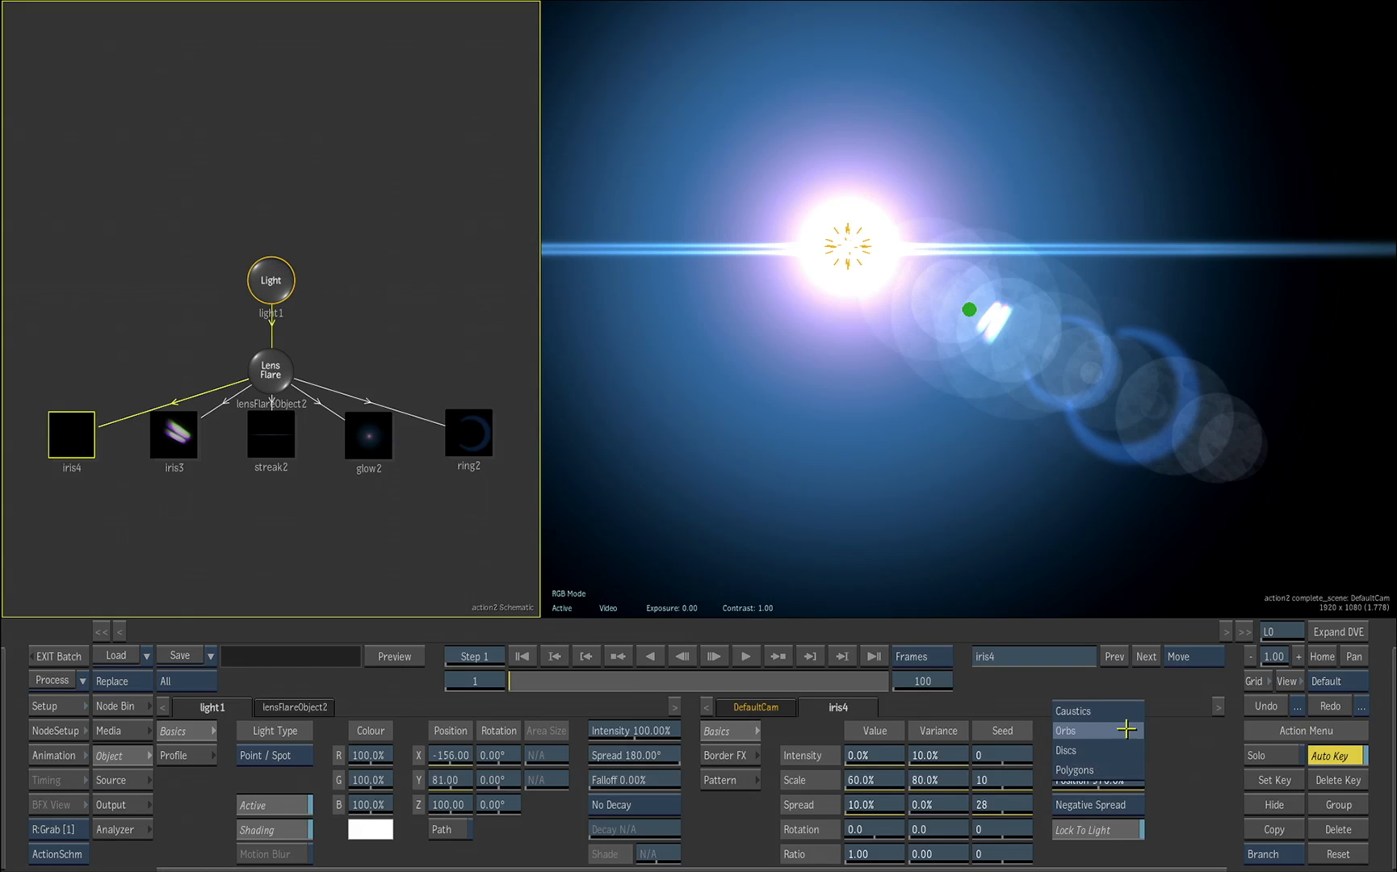
left_click(1073, 729)
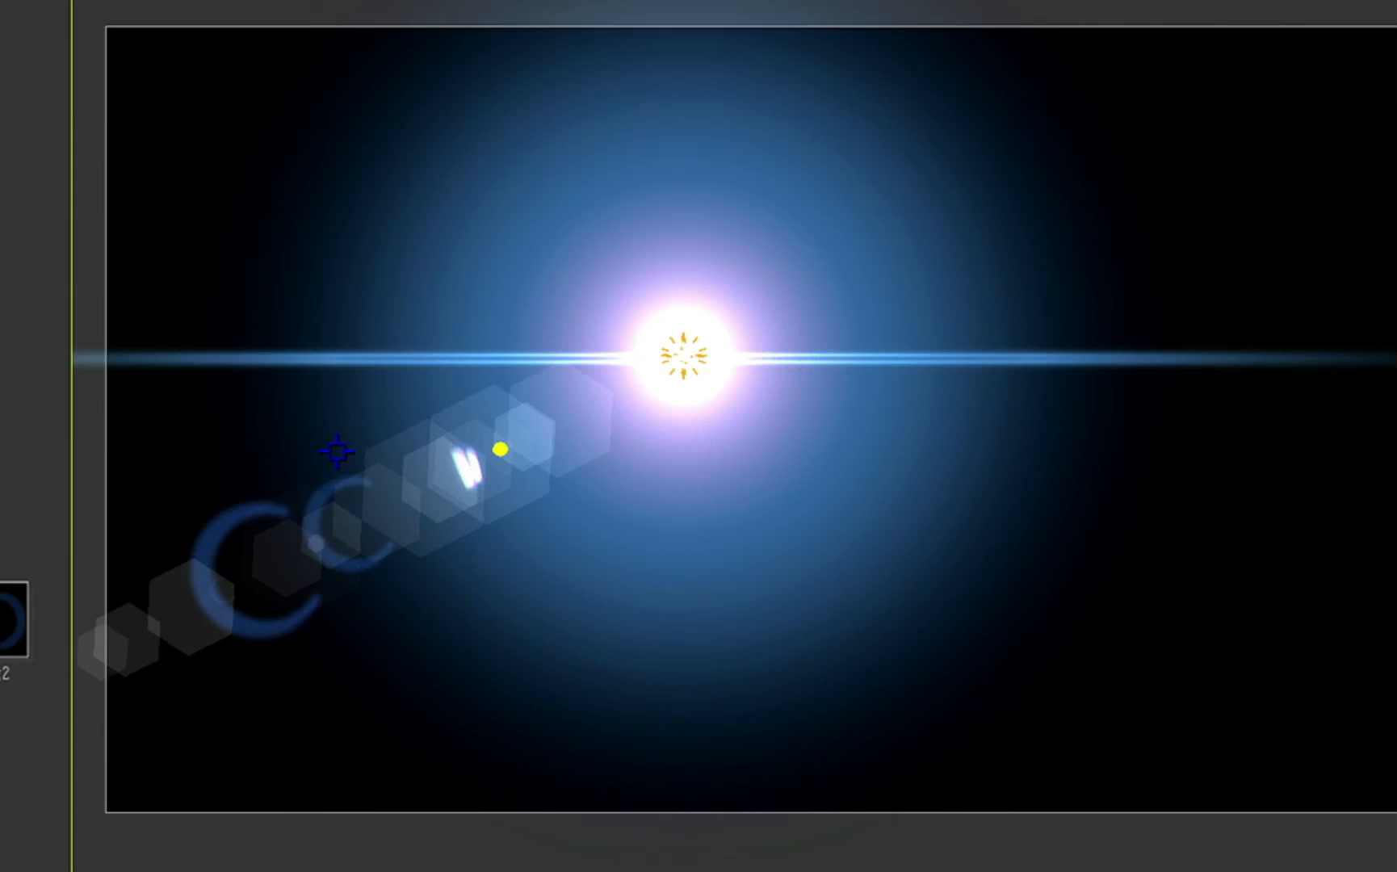
left_click_drag(337, 453, 386, 533)
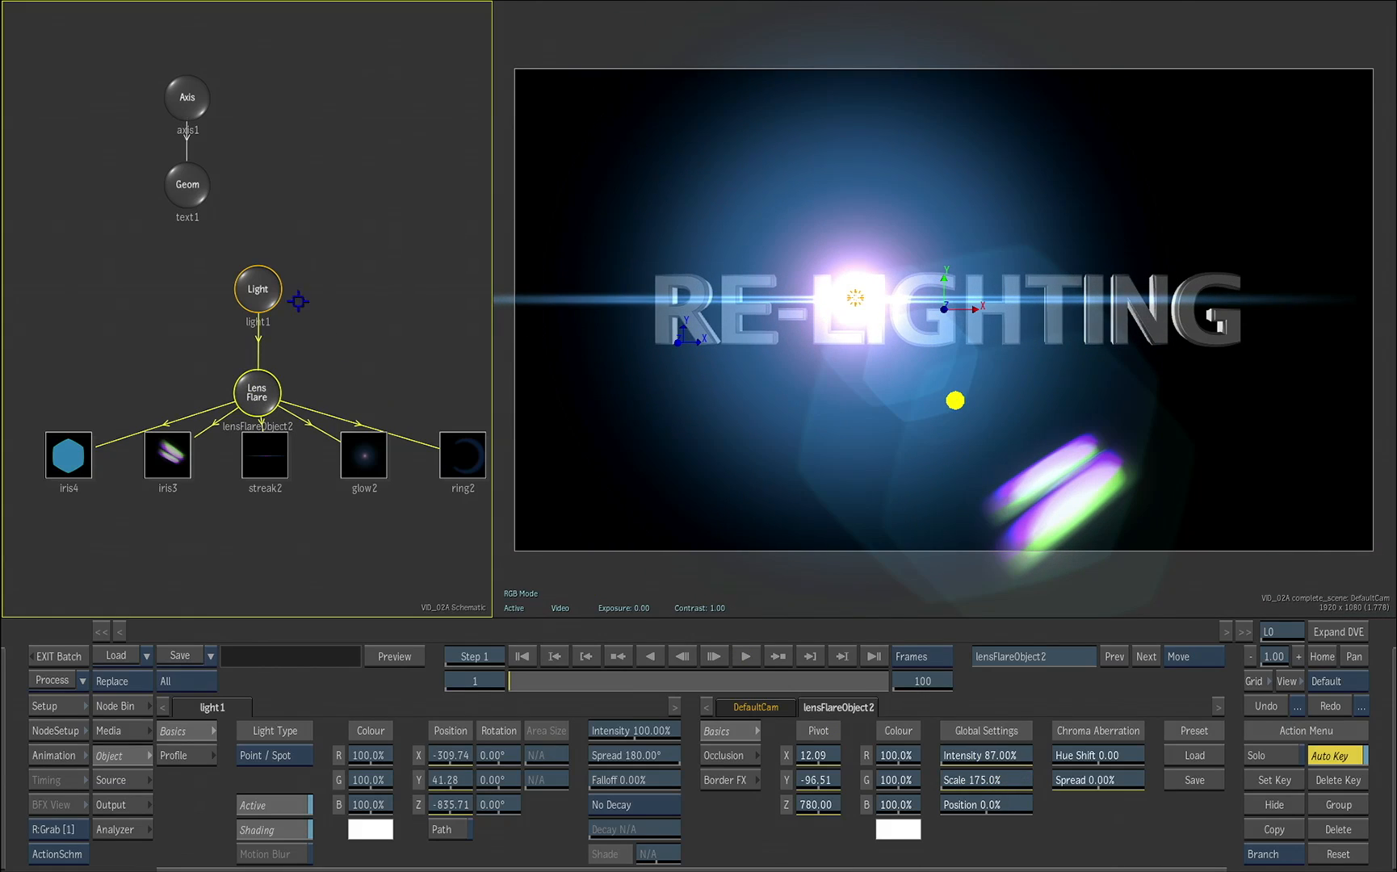
Select light1 in the schematic and edit its Position X value.
left_click(258, 290)
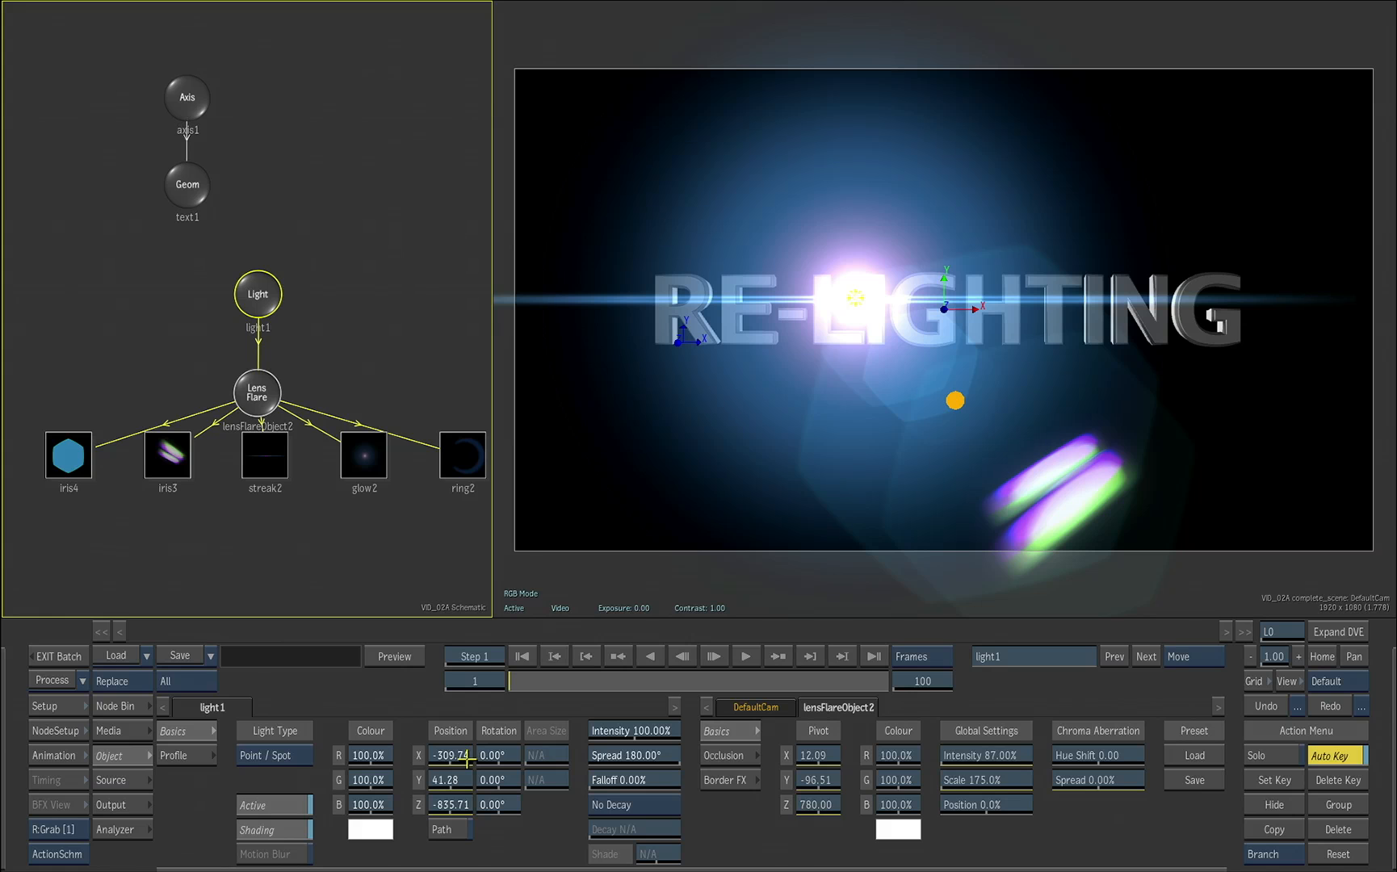
left_click(451, 754)
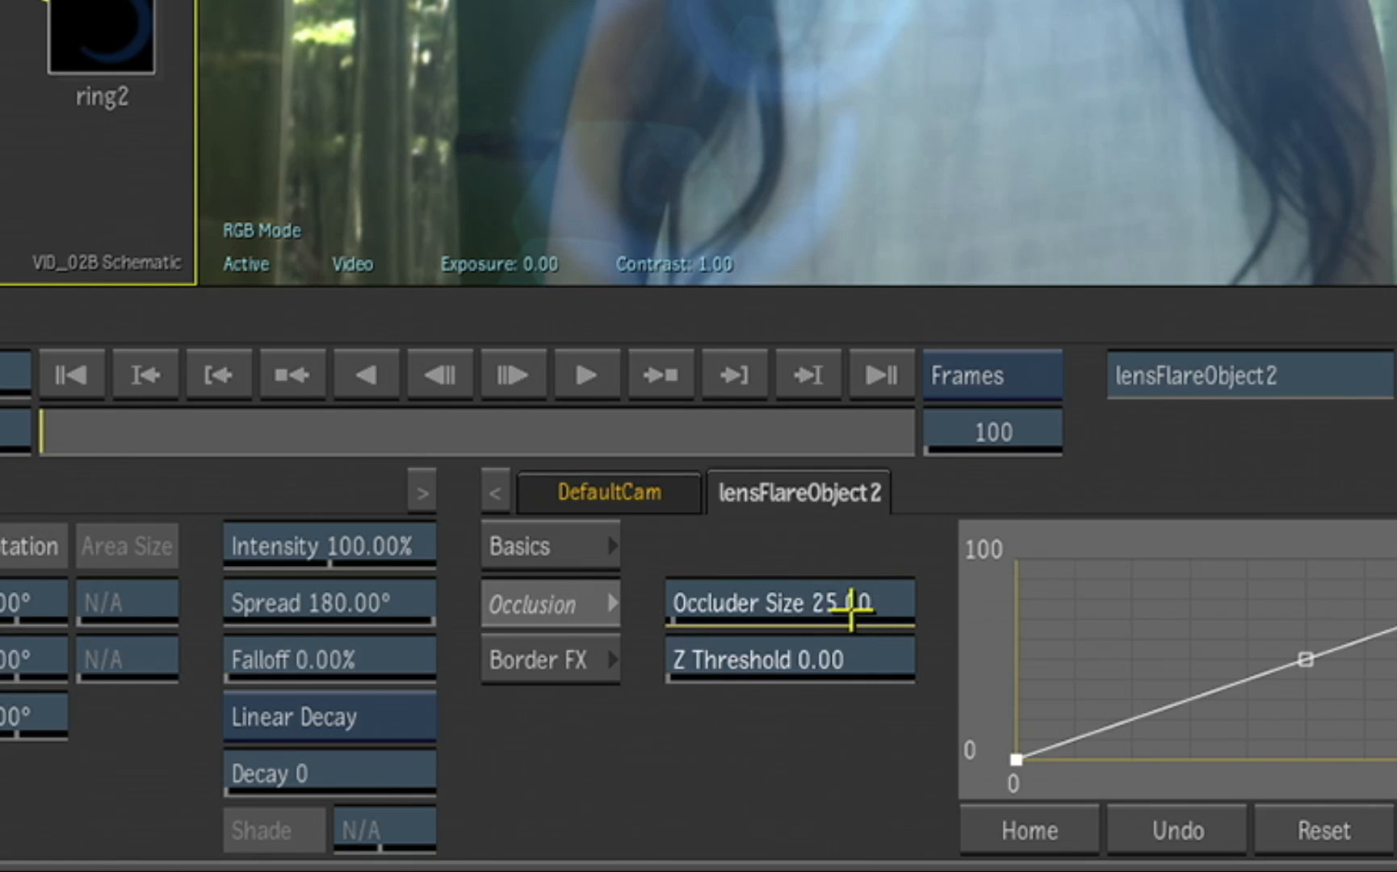
Lower lensFlareObject2's occluder size to 20 and reshape its occlusion falloff curve.
left_click_drag(856, 602, 811, 602)
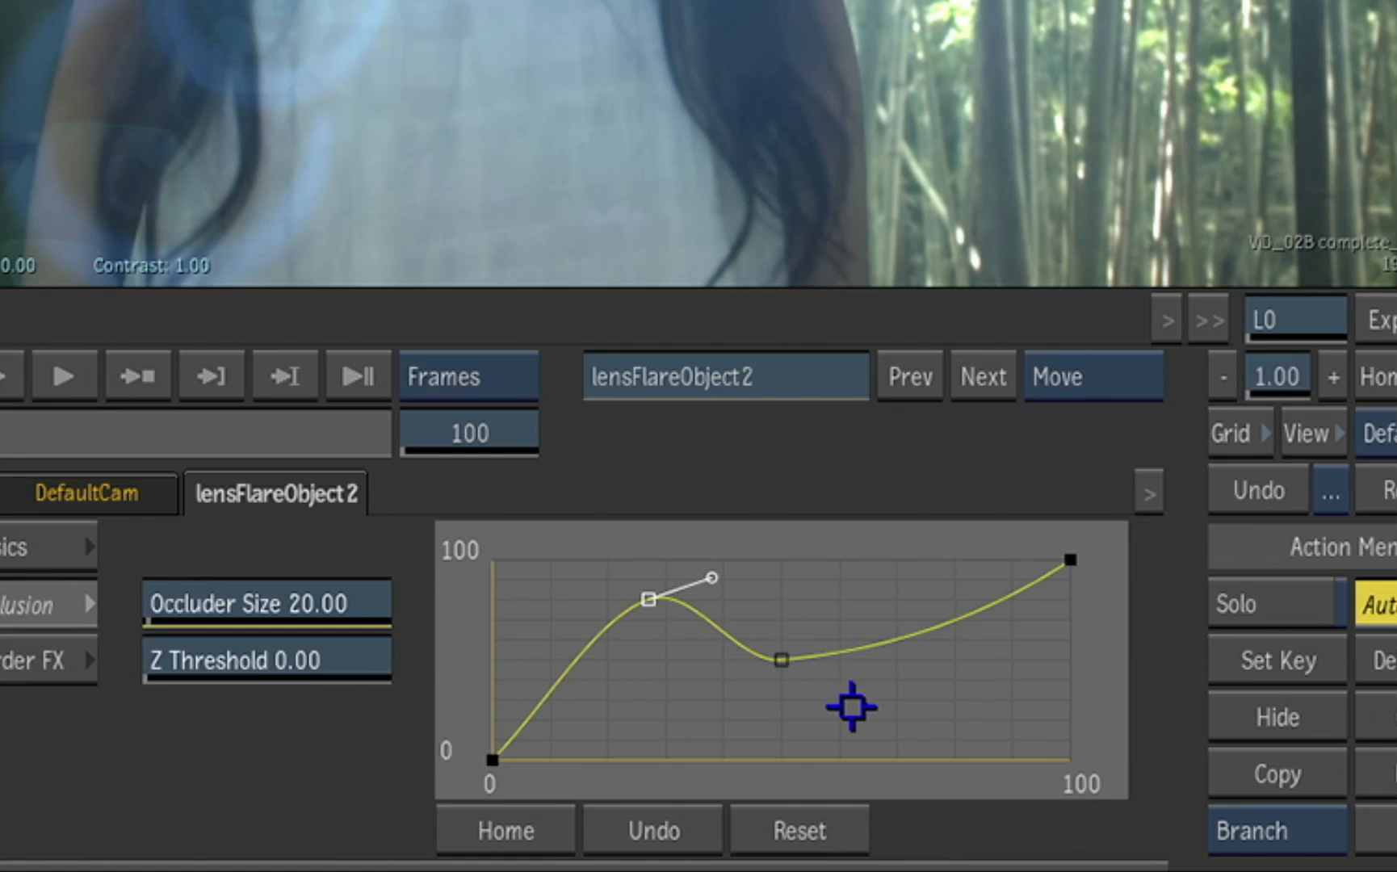
left_click_drag(779, 659, 873, 694)
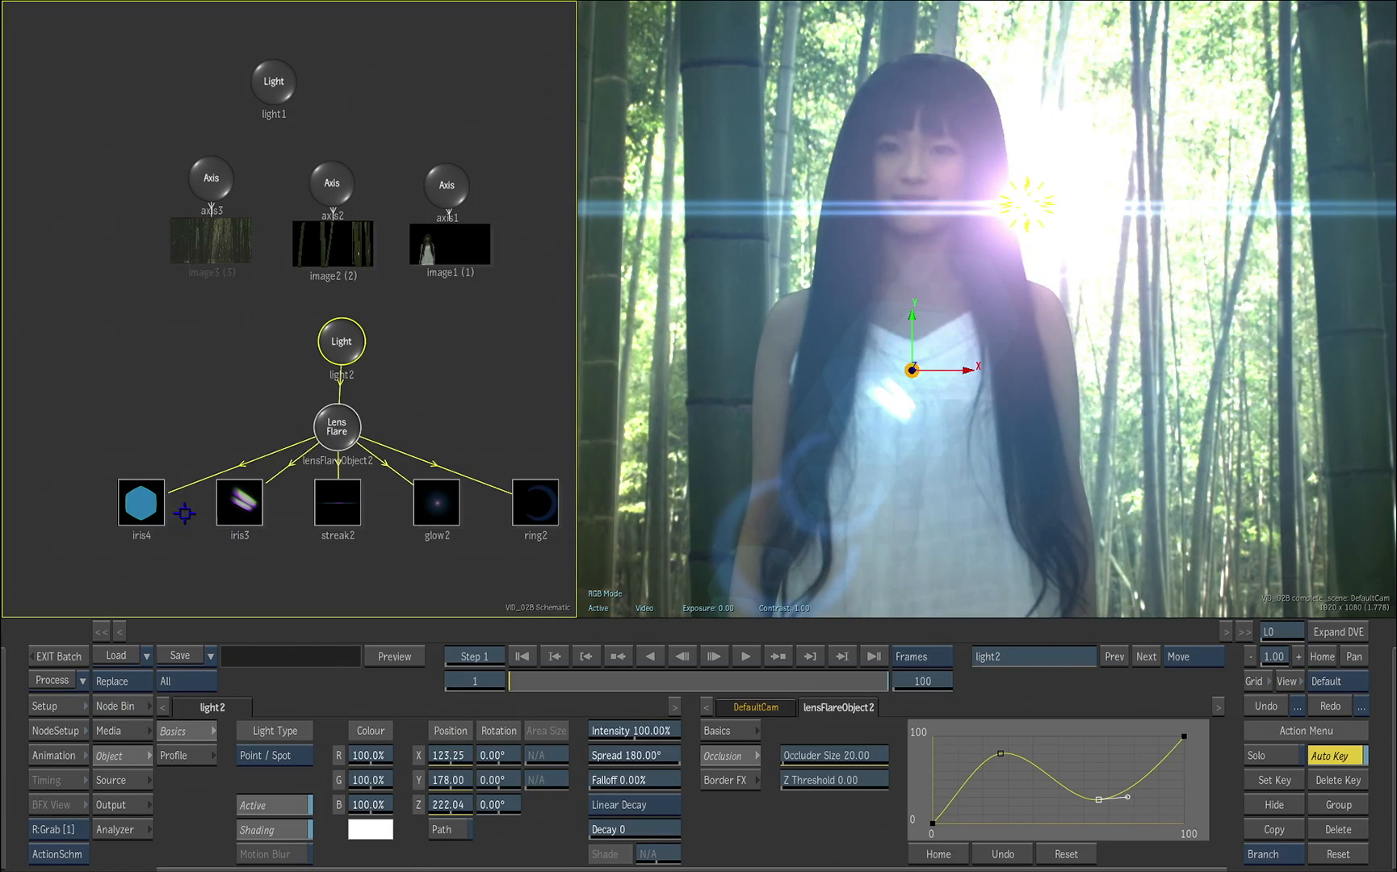
left_click(238, 504)
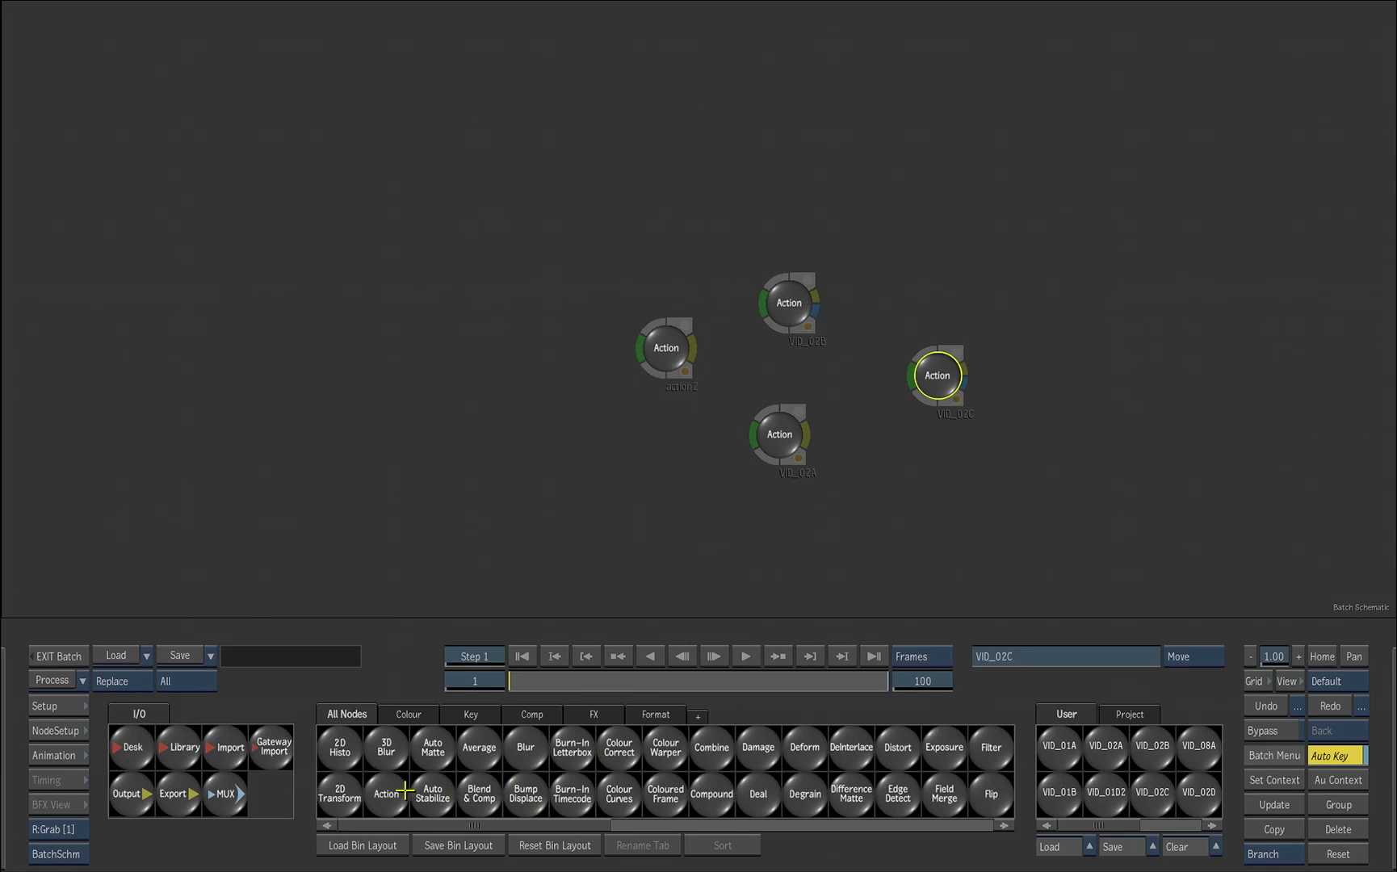
Open one of the four Action setups from the Batch schematic.
double_click(935, 375)
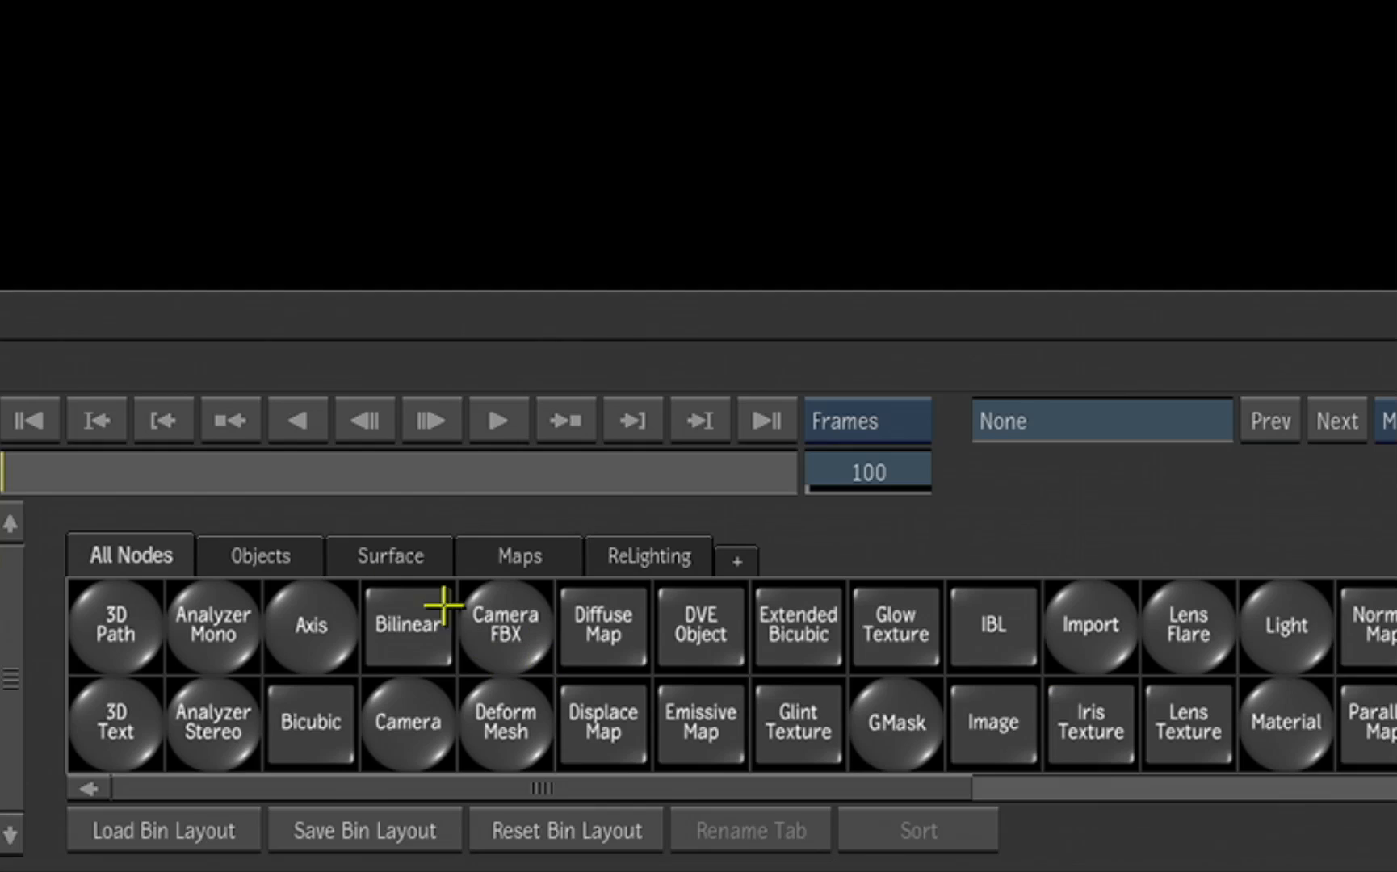
Attach a Rays node to light1 as a Point/Spot rotated 23° X and 16° Y.
left_click(647, 555)
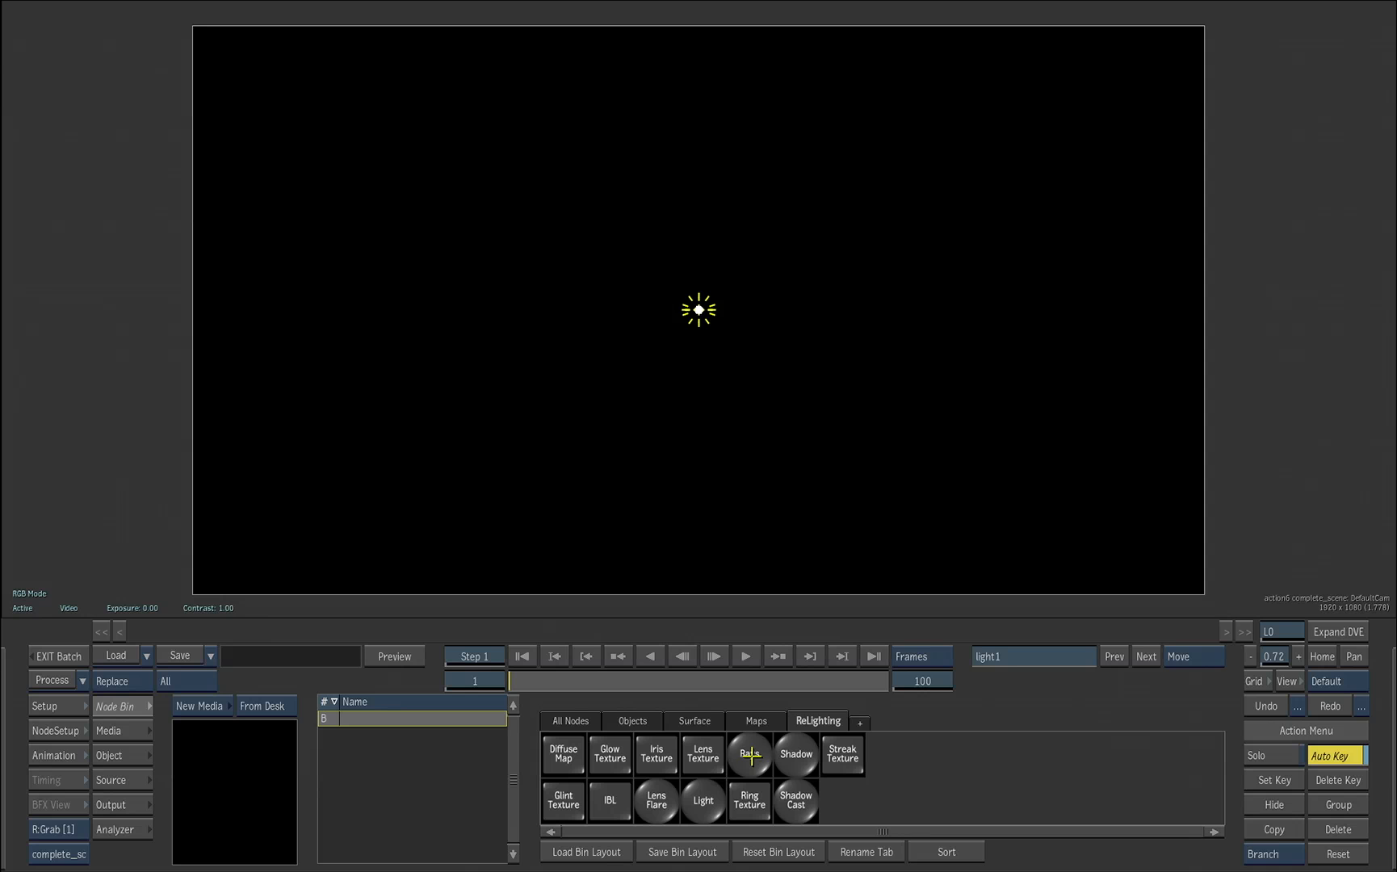
left_click(748, 754)
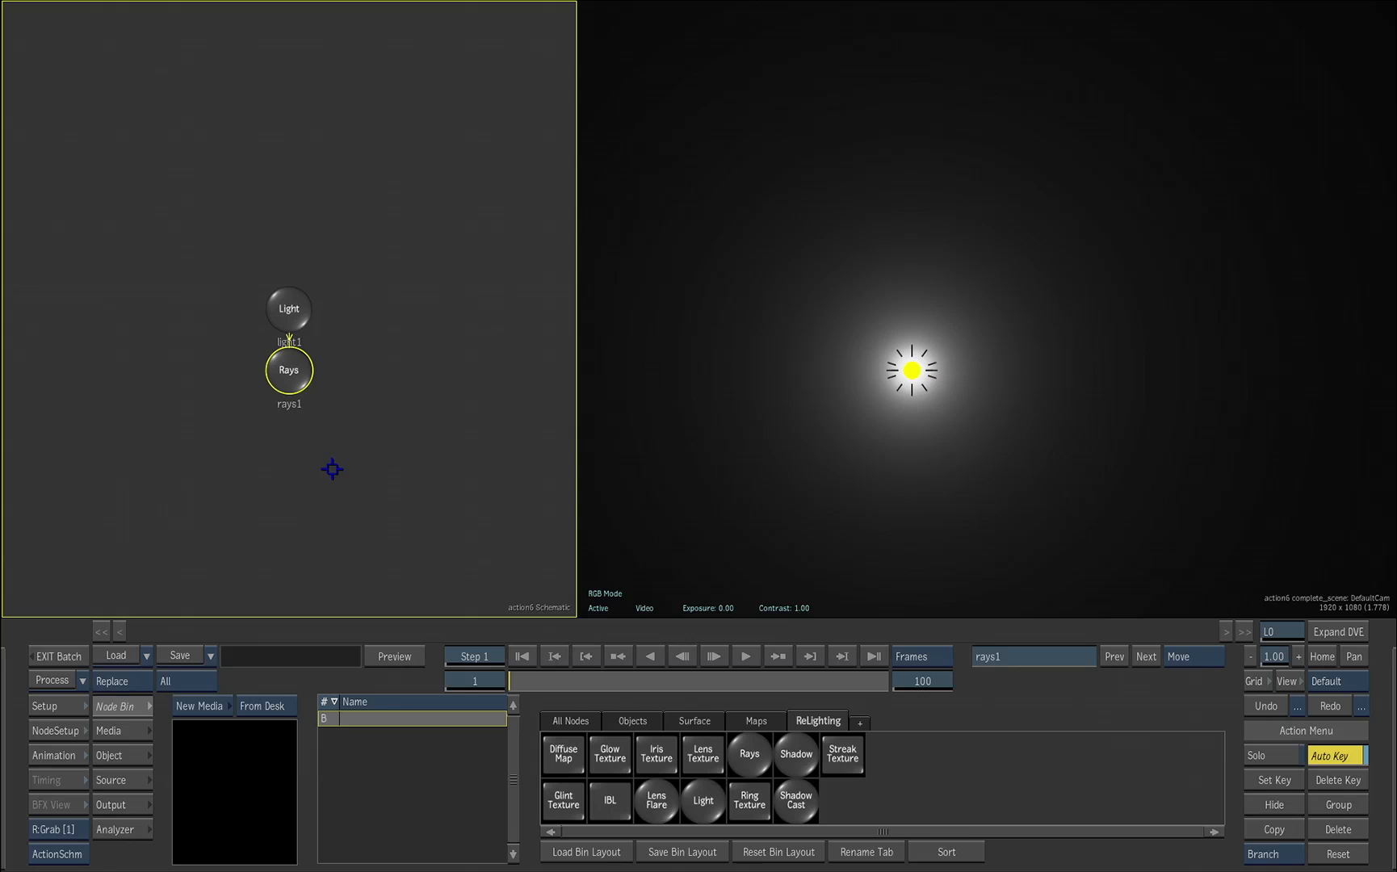
left_click(287, 308)
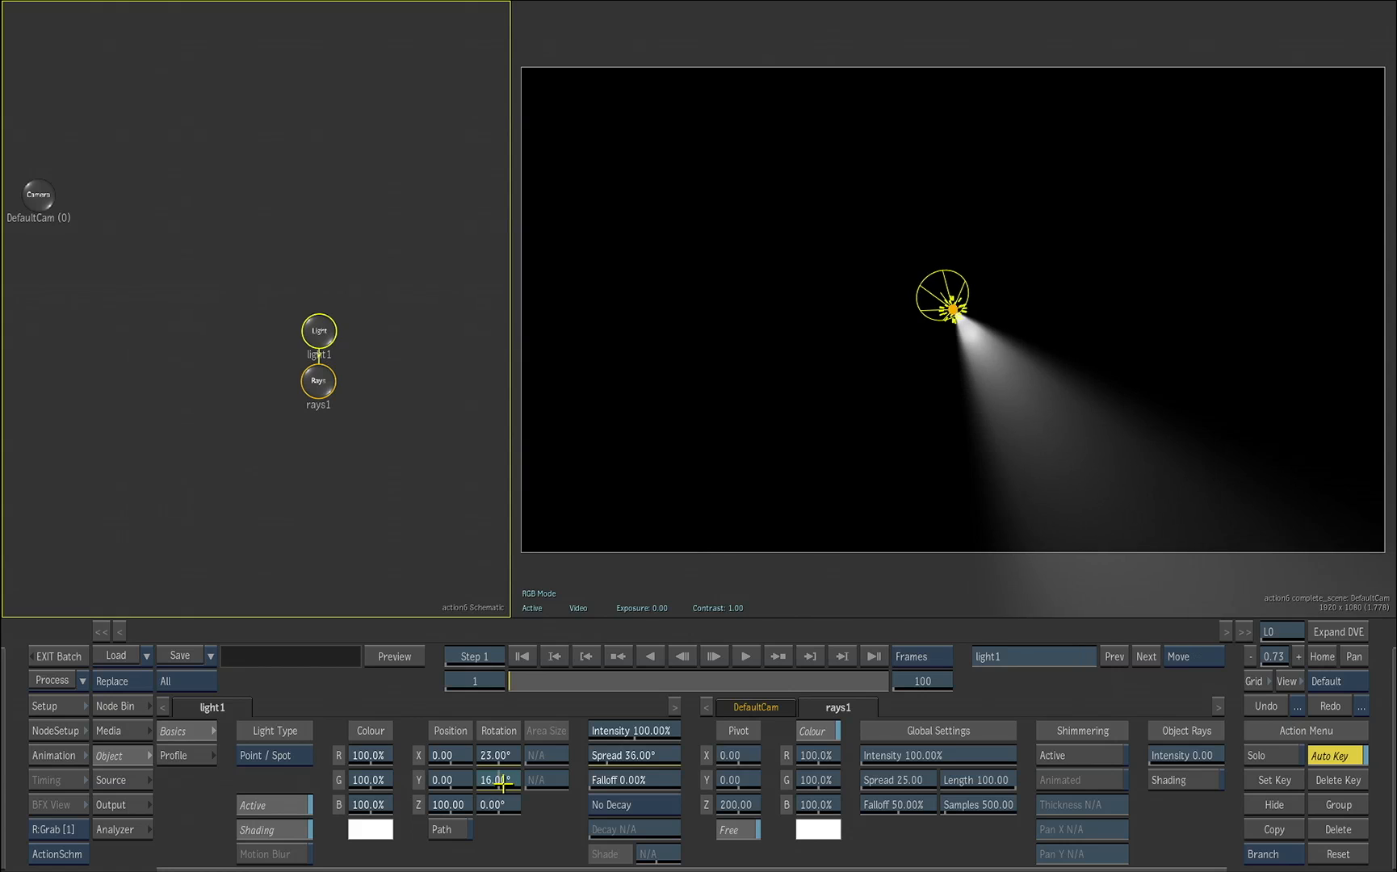
Tilt light1 slightly upward, widen its cone, and adjust the rays' spread.
left_click_drag(499, 779, 499, 784)
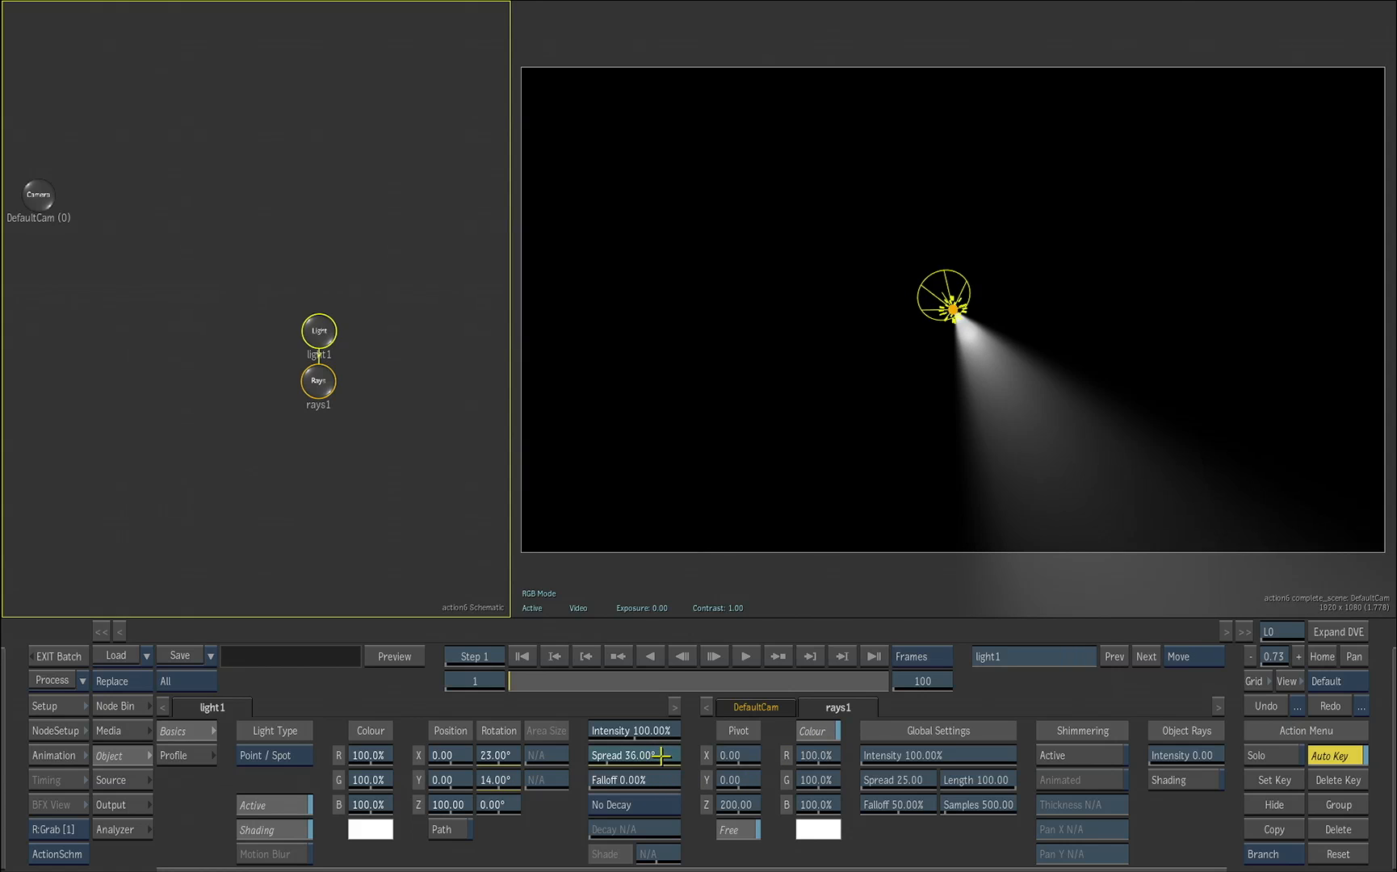
left_click_drag(623, 780, 677, 780)
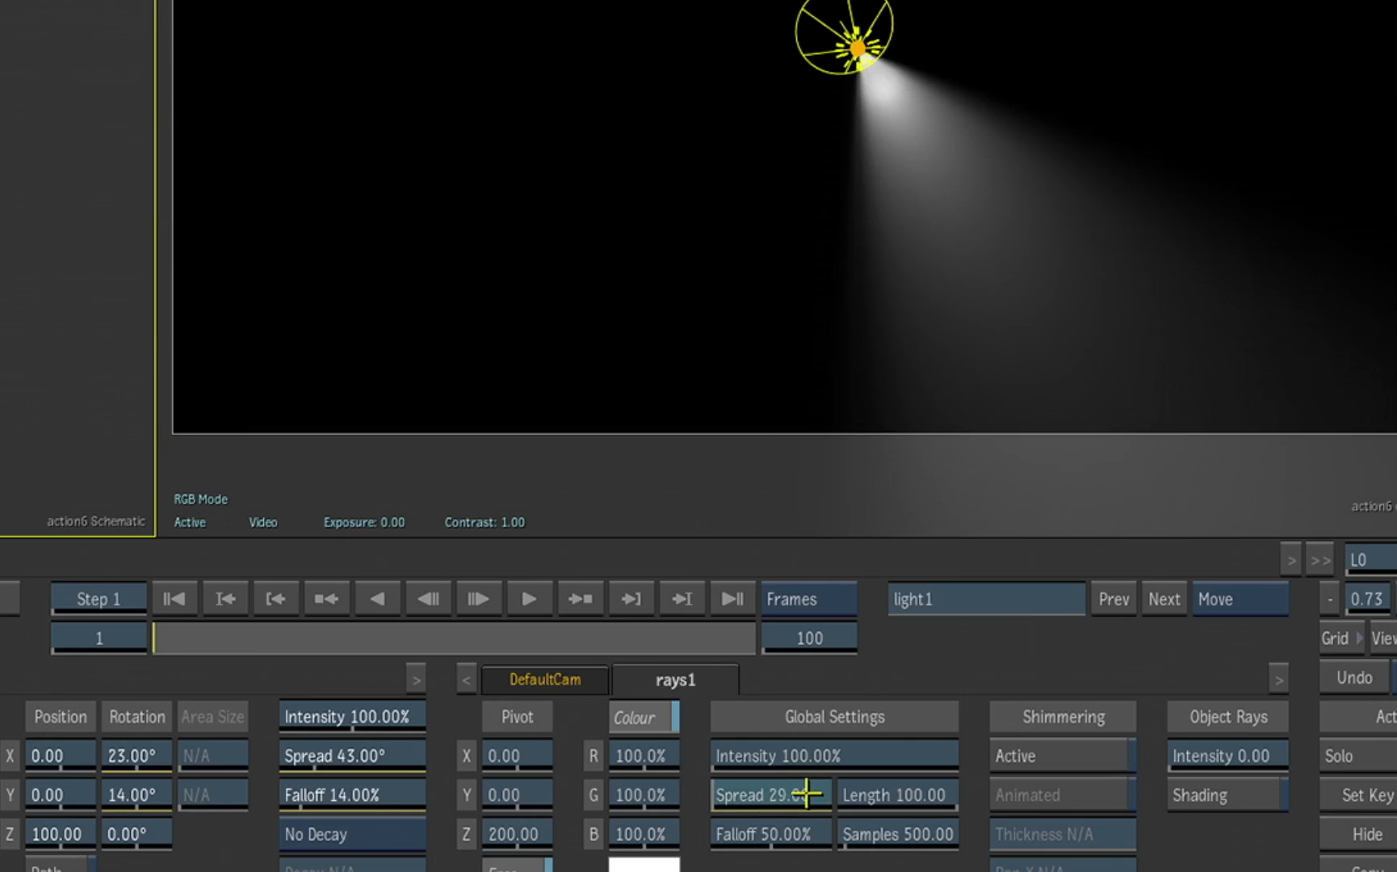
left_click_drag(770, 795, 802, 795)
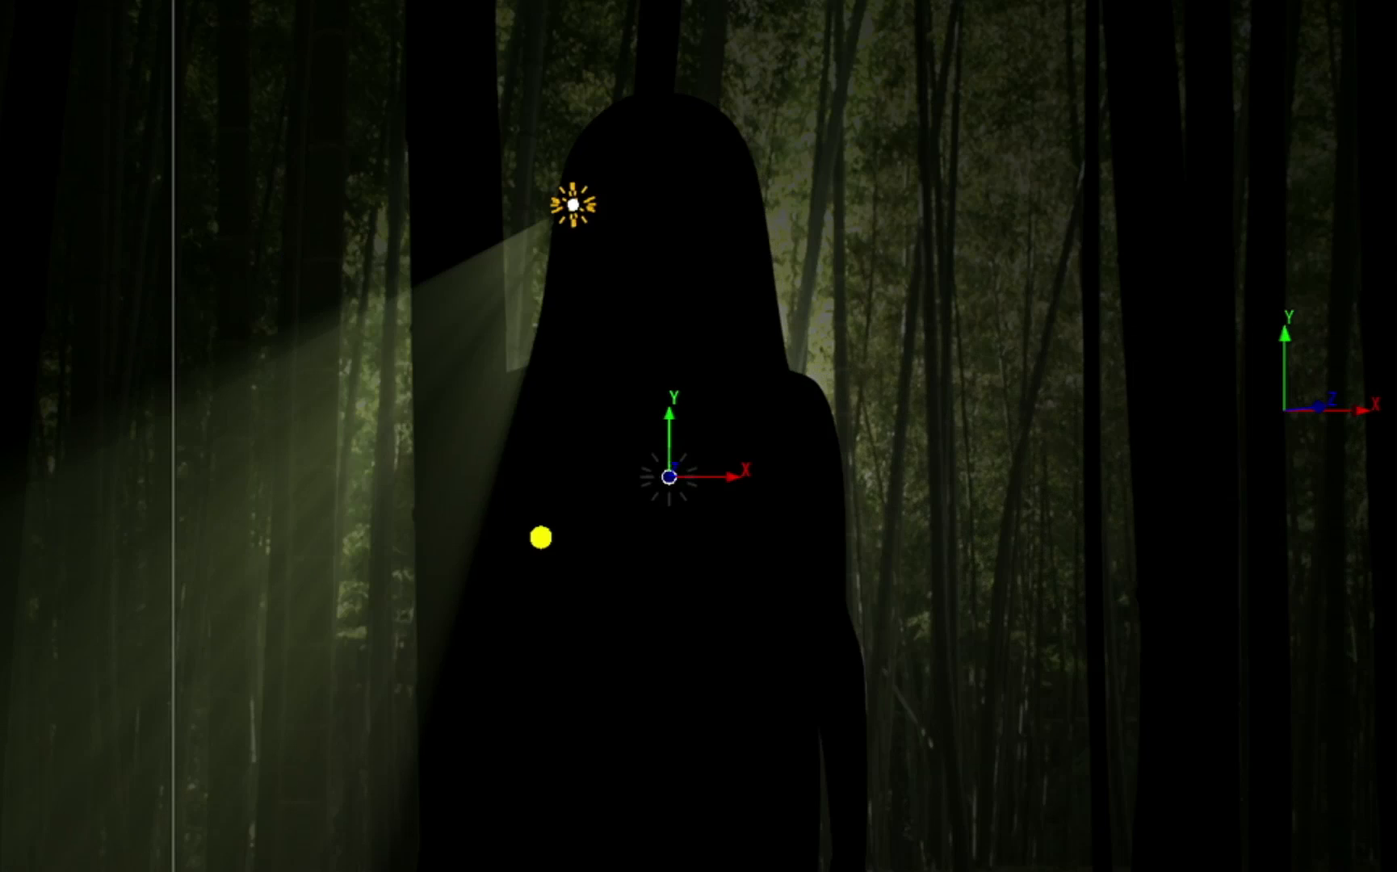
Move light1 behind the girl's head so 180° rays radiate around her silhouette.
left_click_drag(570, 205, 752, 170)
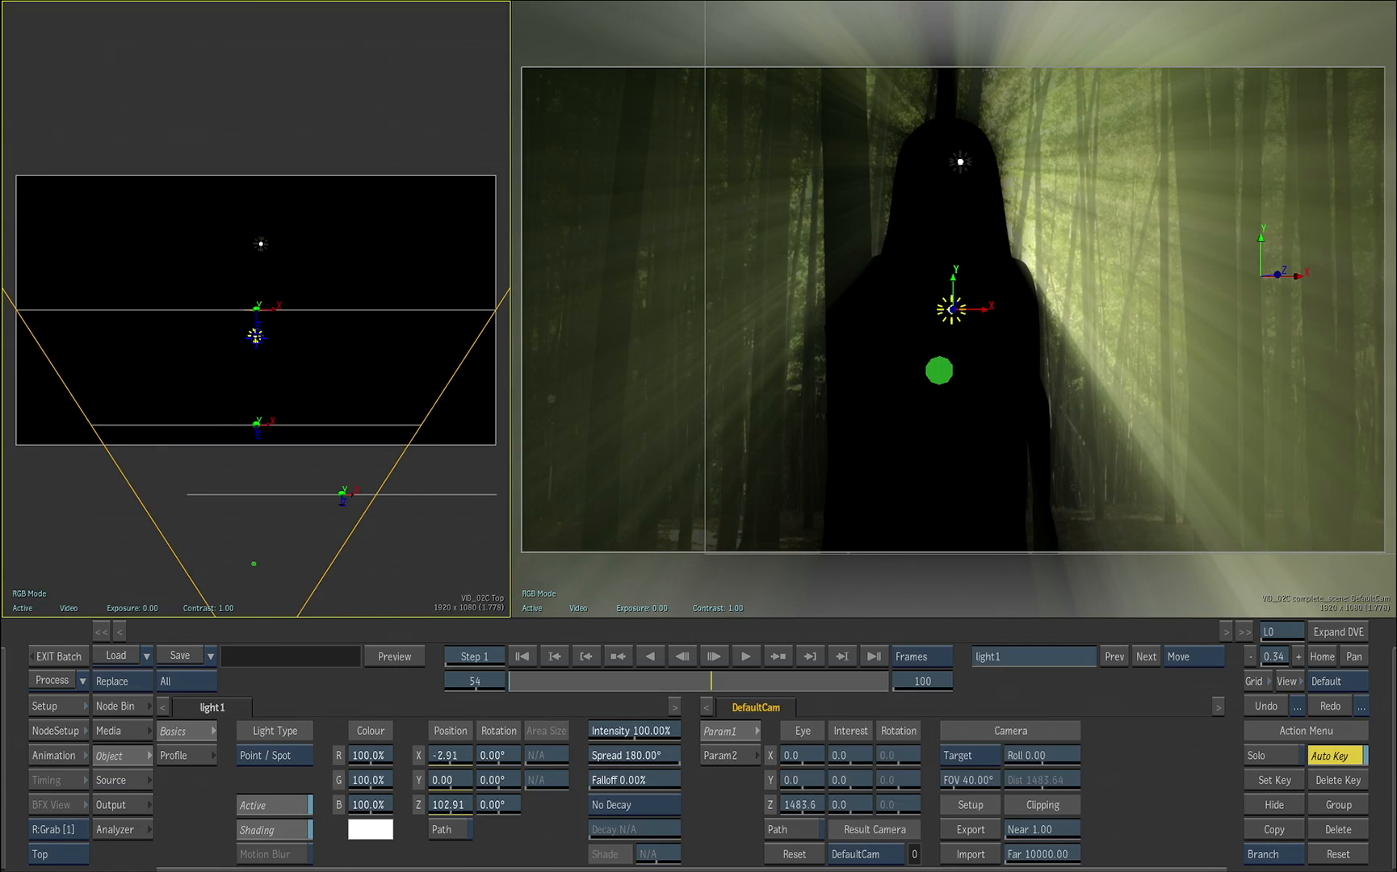
Drag light1's X and Z position in the Top view to bring it in front of the figure.
left_click_drag(950, 307, 1004, 308)
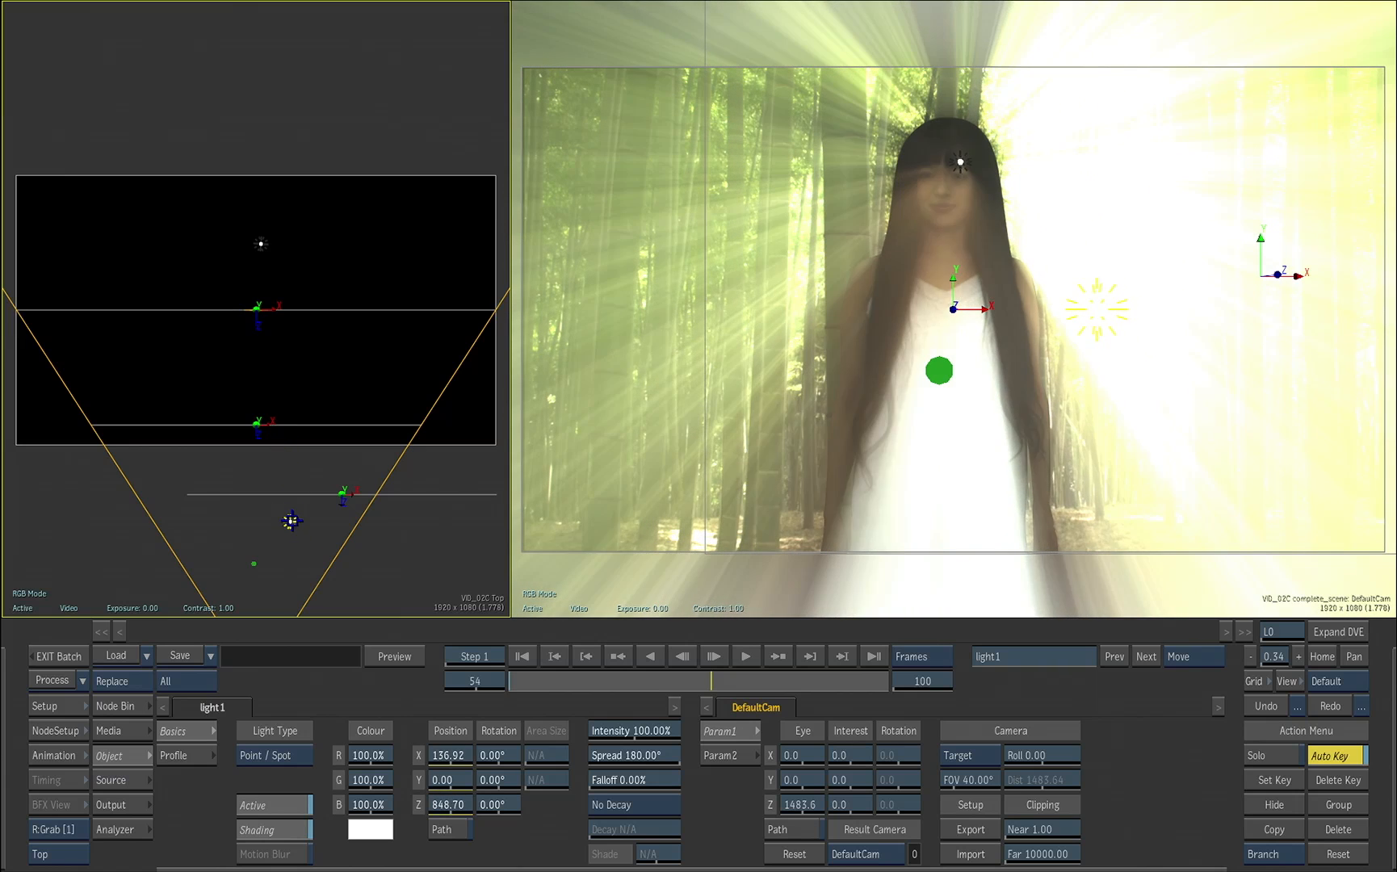
left_click_drag(292, 520, 294, 533)
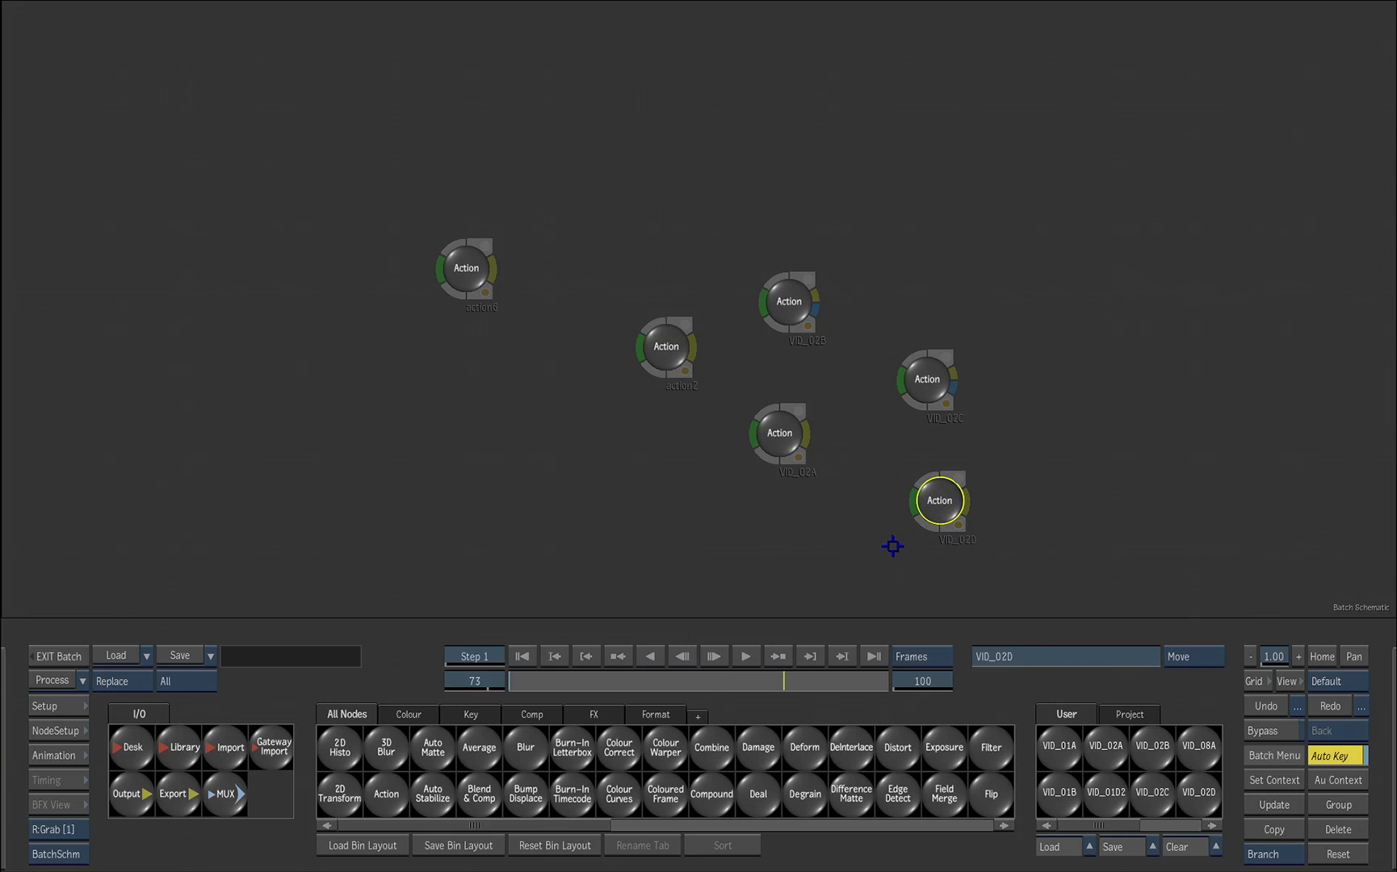
Open the VID_02D stained-glass window Action scene and select light1, which casts the rays.
double_click(938, 500)
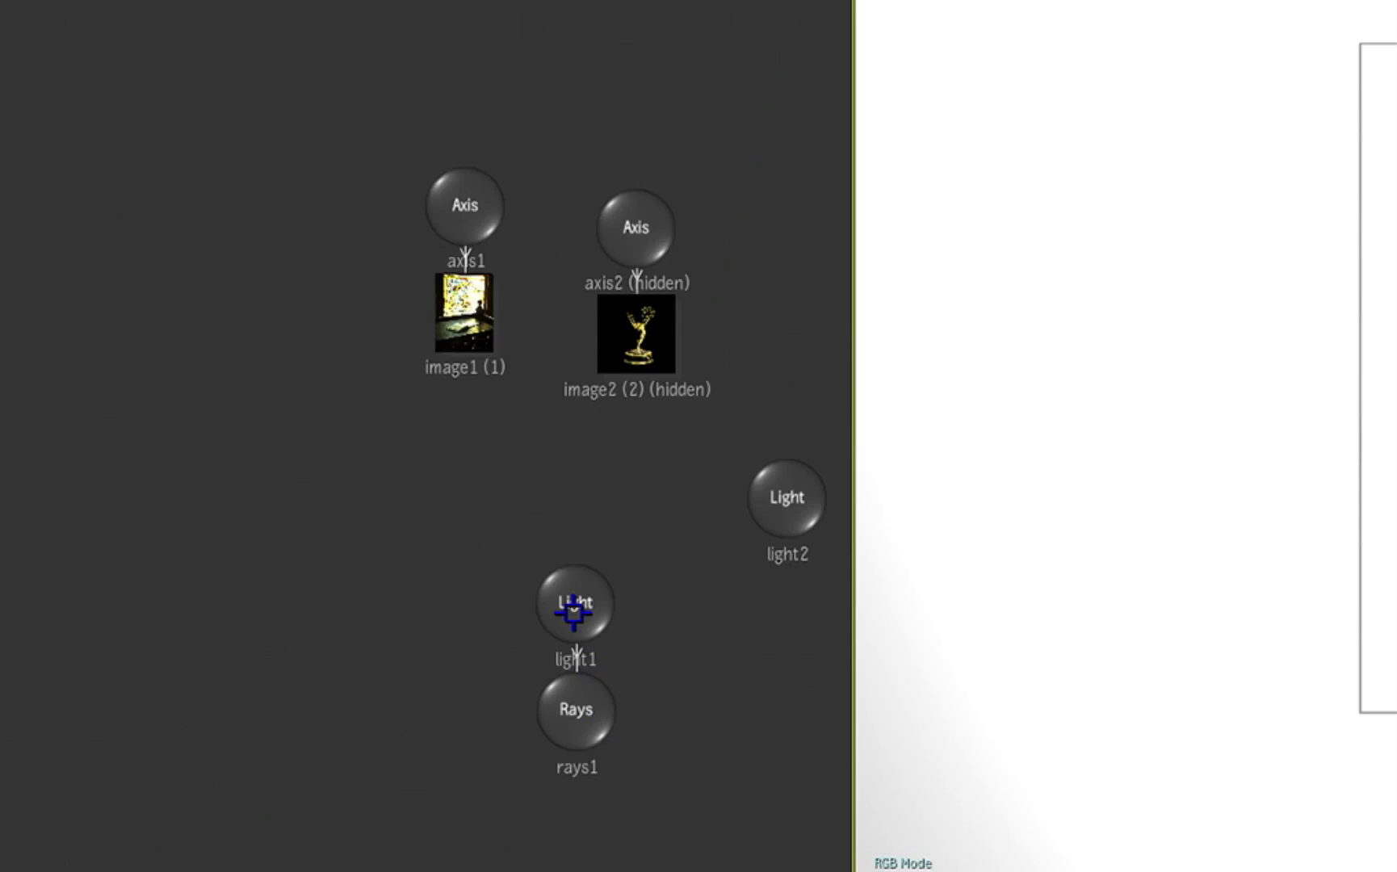
left_click(576, 603)
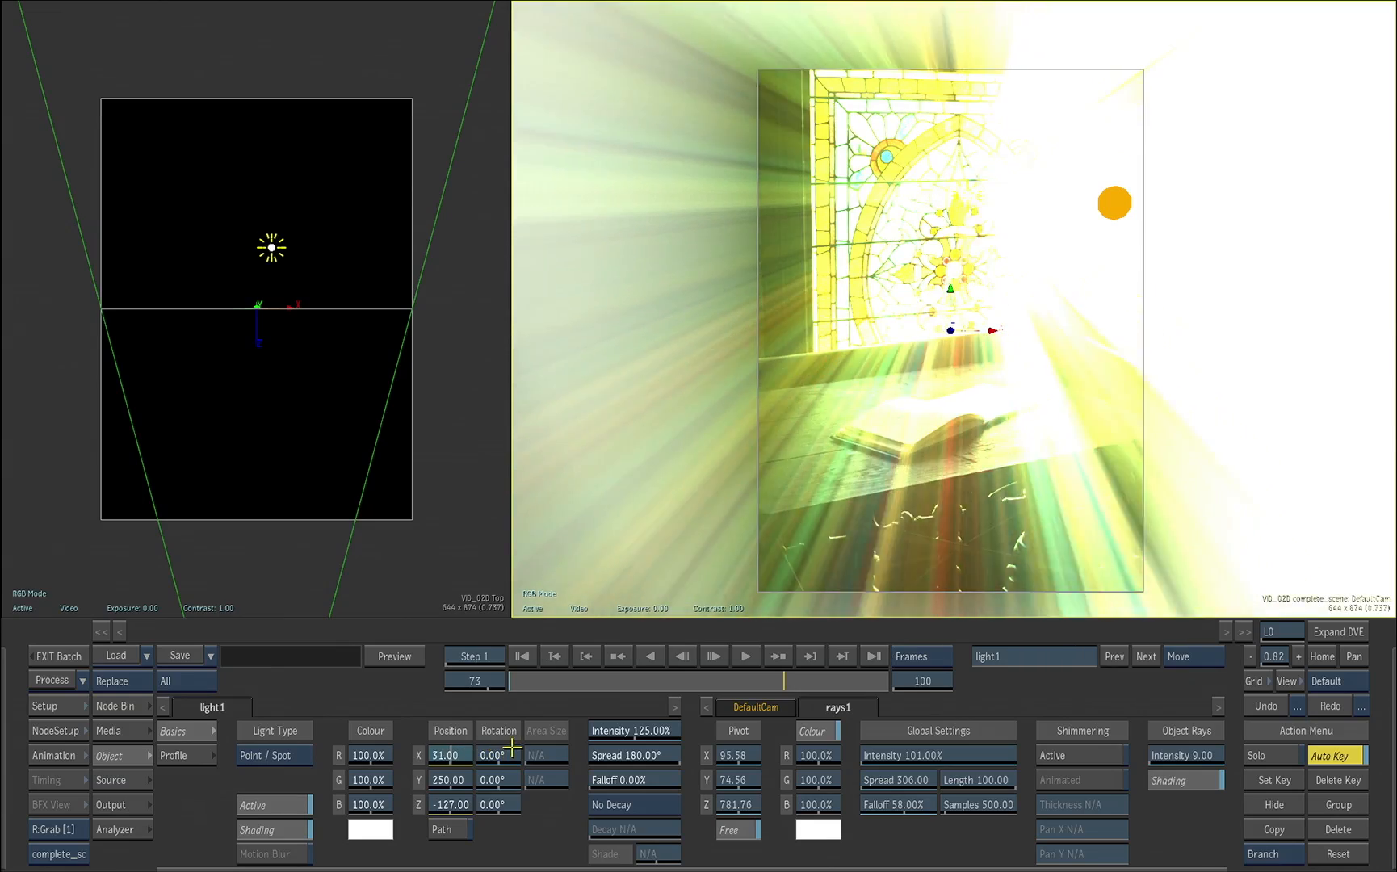
Adjust the rays1 Object Rays intensity so the stained-glass rays blaze brighter.
left_click_drag(450, 754, 526, 740)
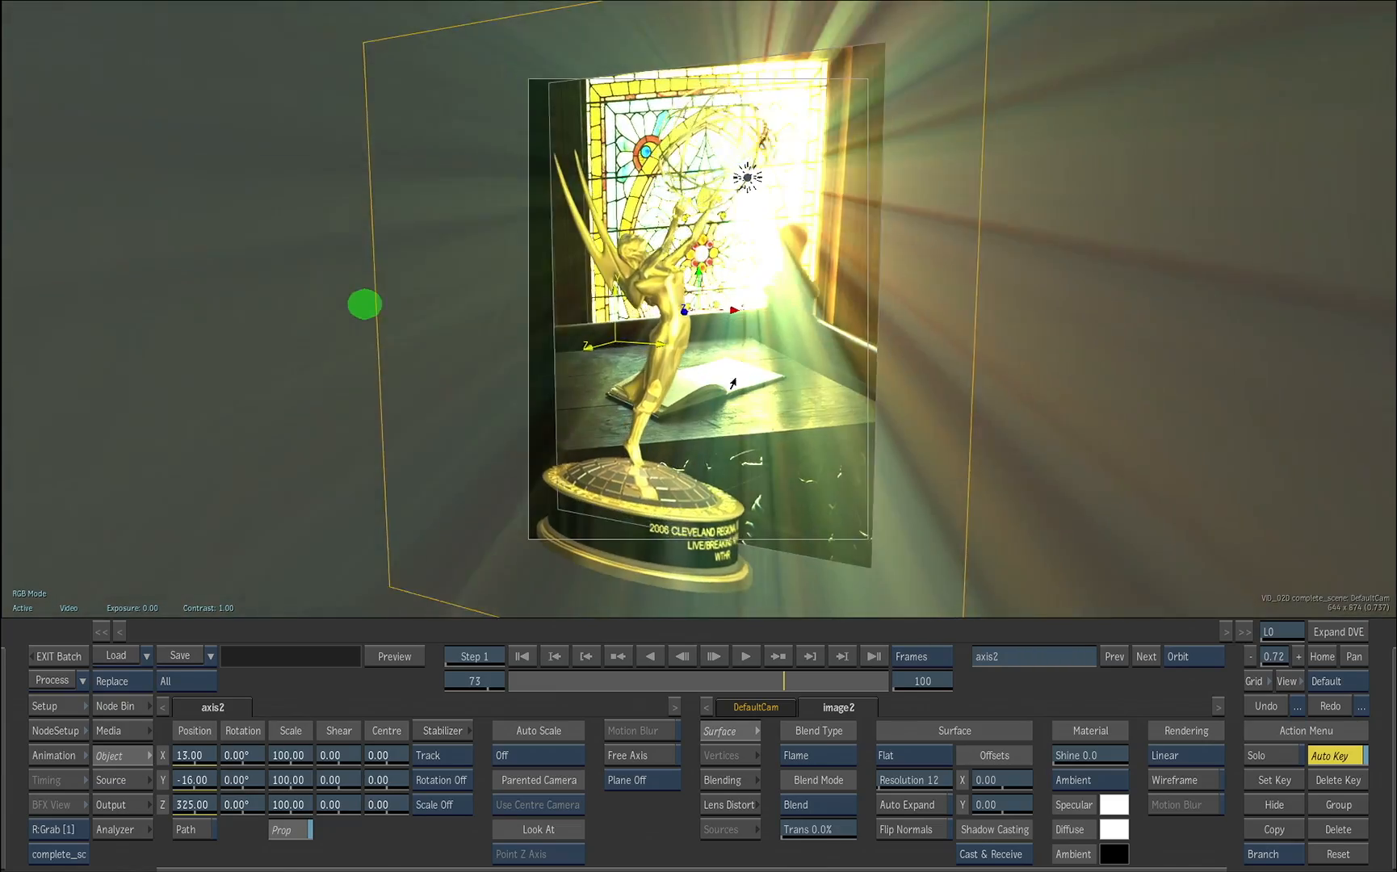
left_click_drag(365, 304, 732, 214)
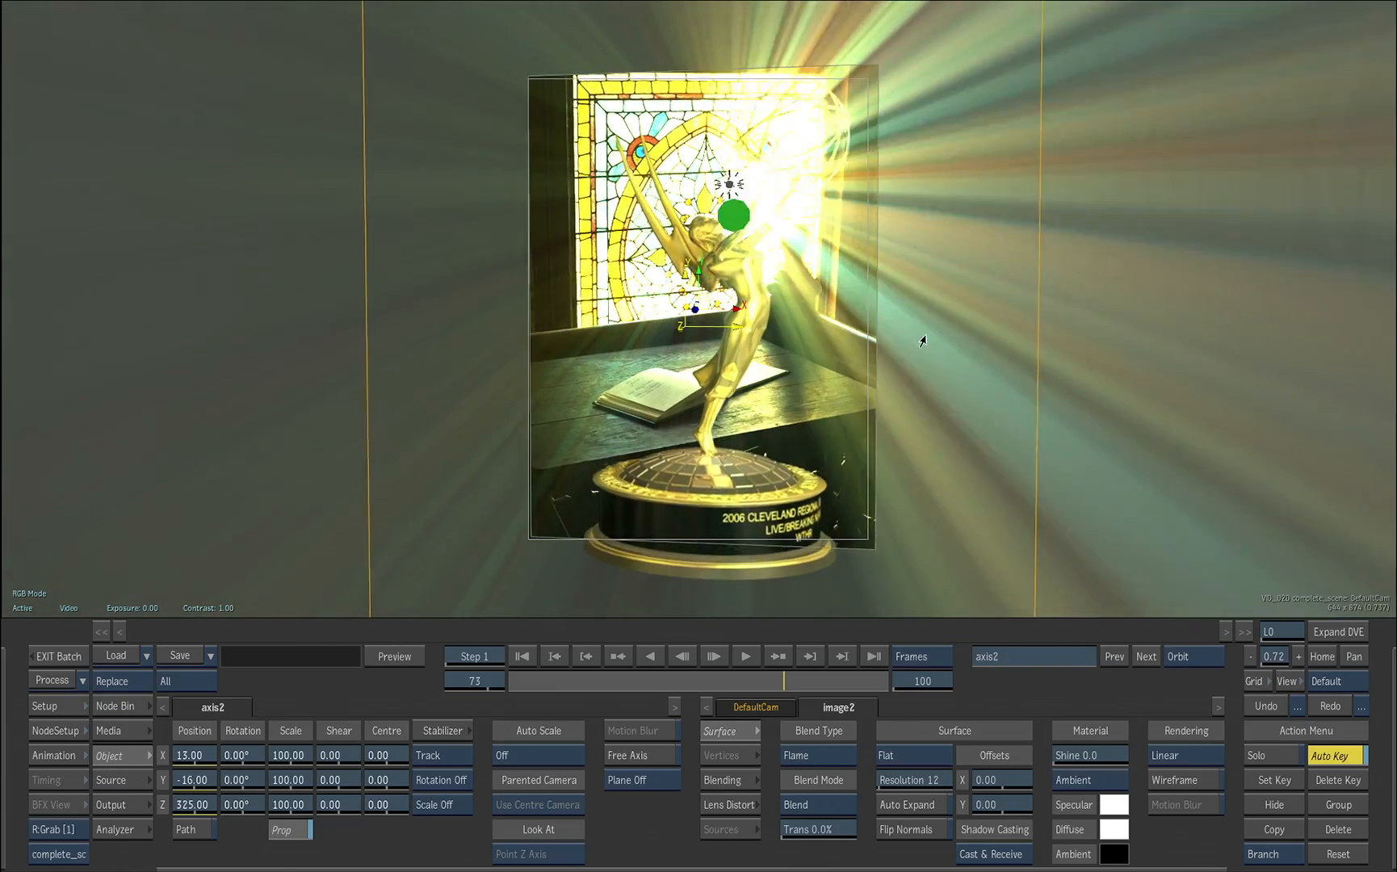